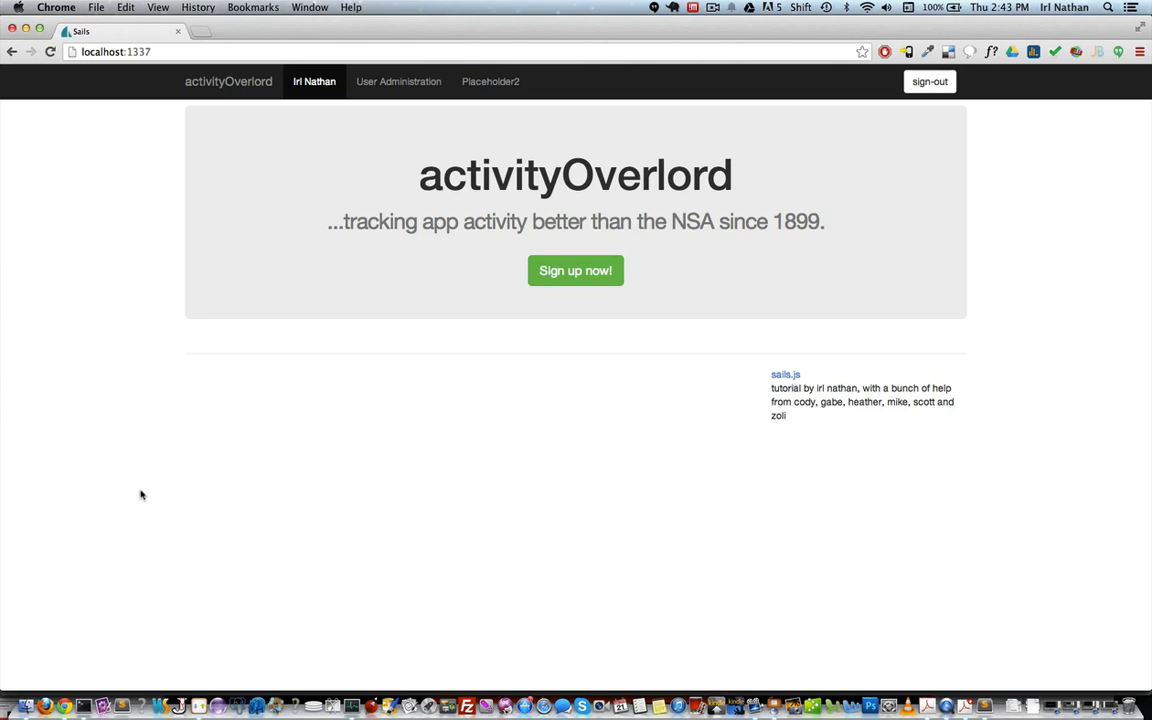
mouse_move(276, 180)
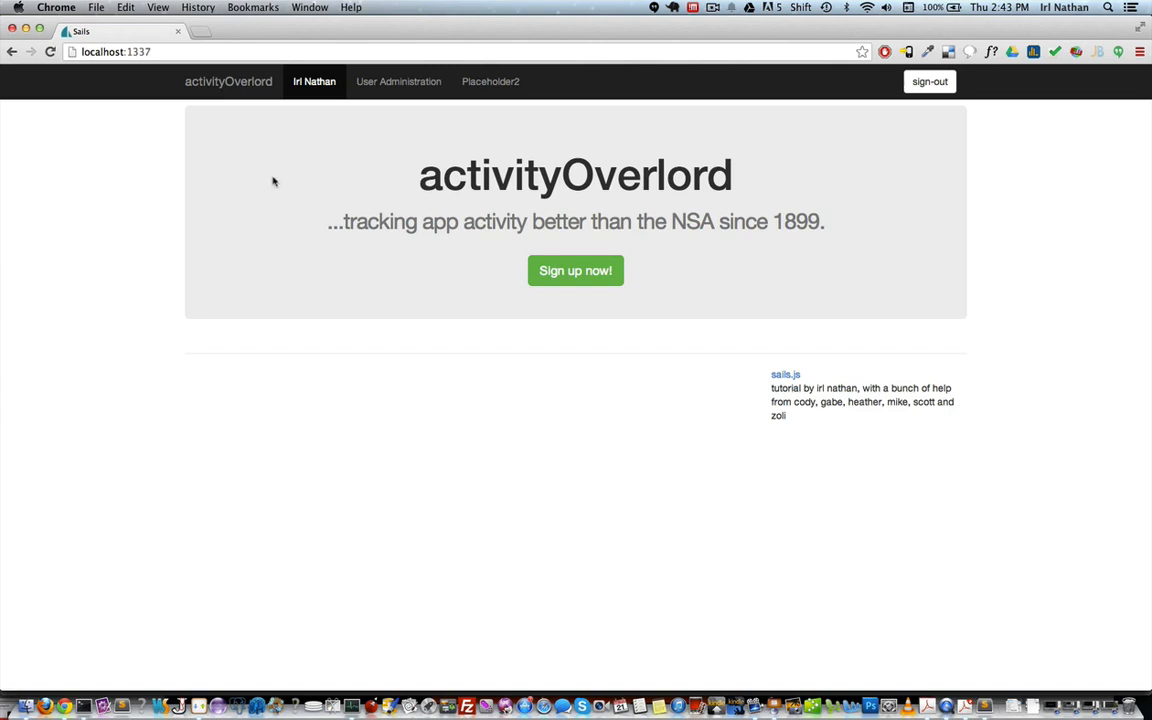
View the signed-in admin user's profile page in activityOverlord
left_click(314, 80)
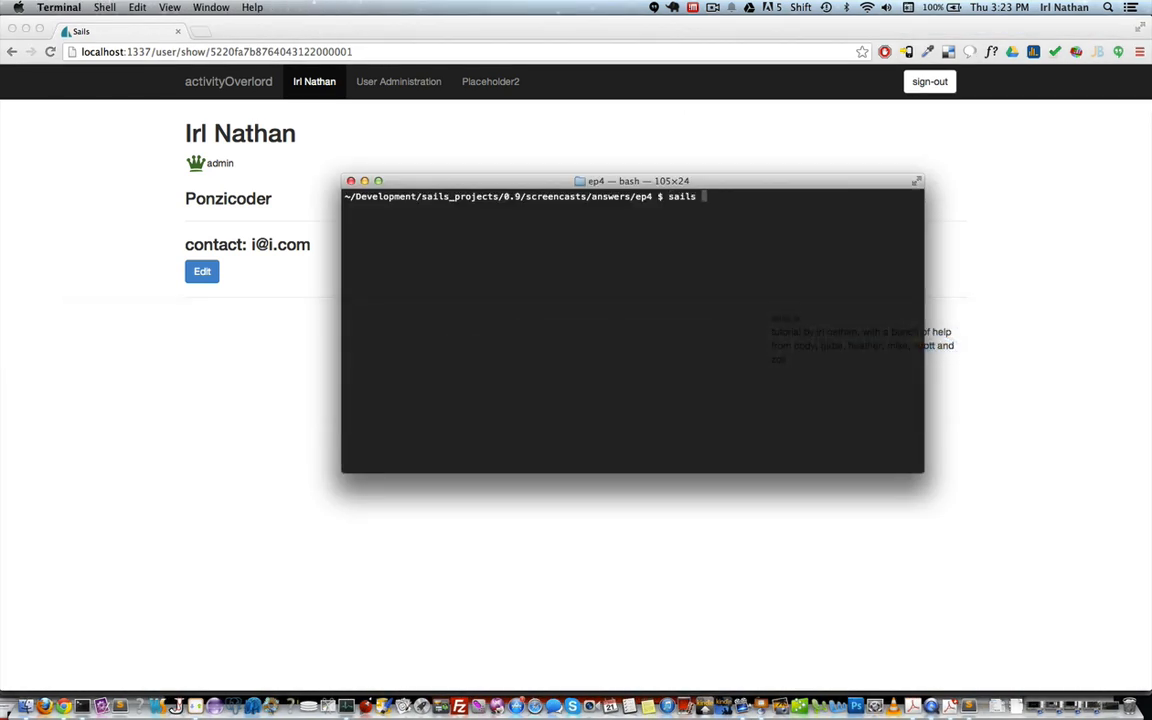
Run `sails new slugsville --linker` and then `cd slugsville`
type("new slugsville")
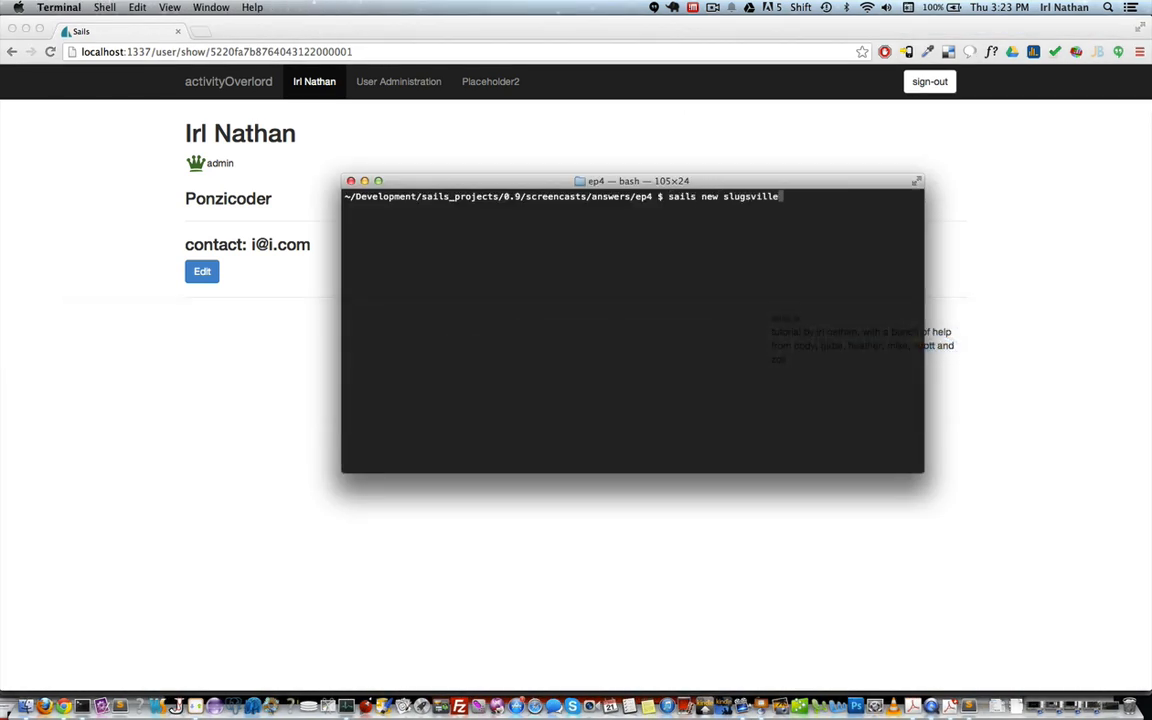
type("--linker")
type("c")
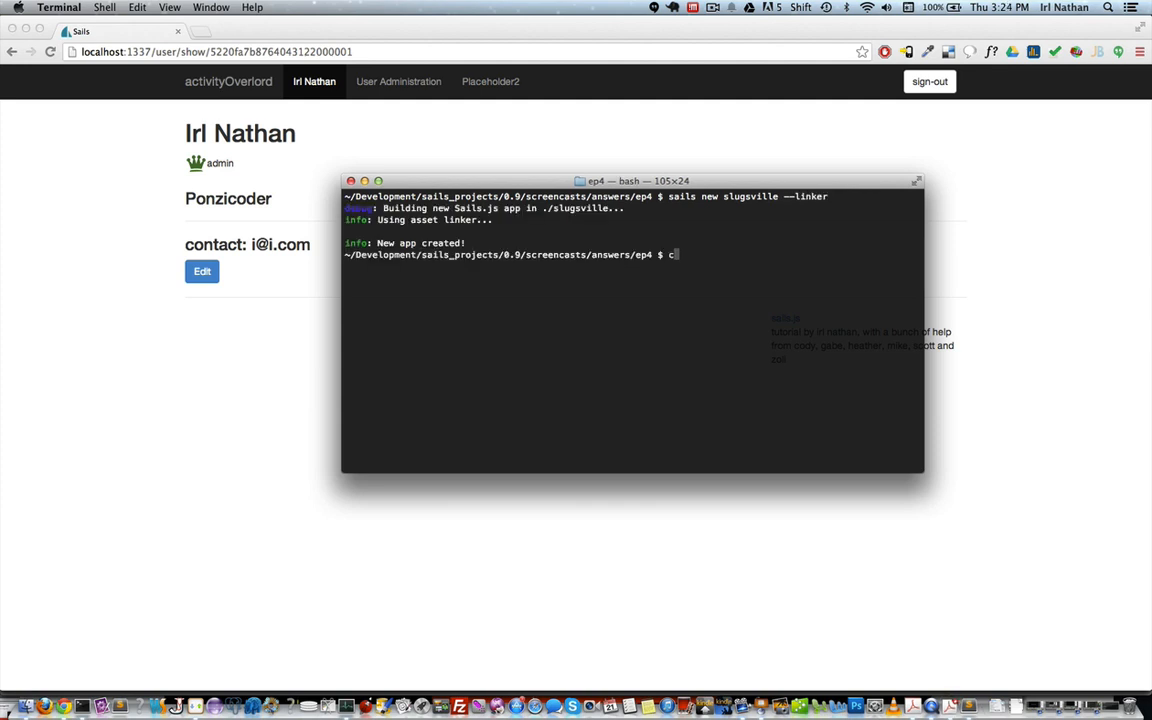
type("d slugsville")
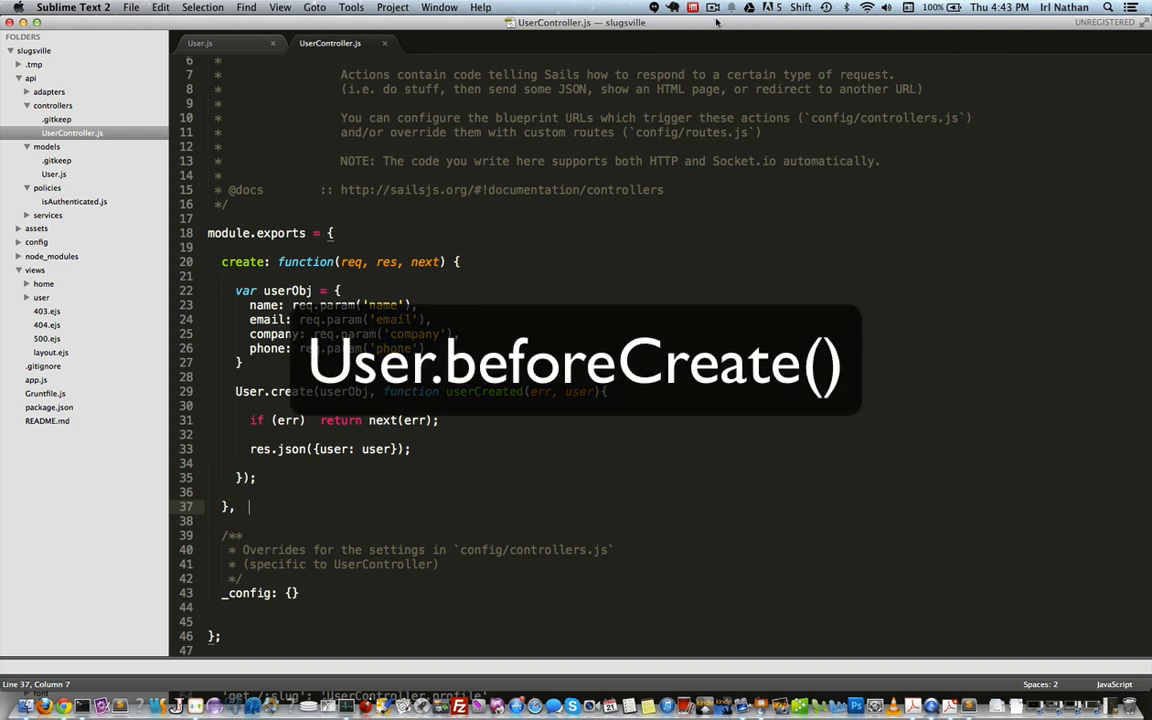
Review User.js attributes and the beforeCreate hook that builds a lowercase slug
left_click(200, 44)
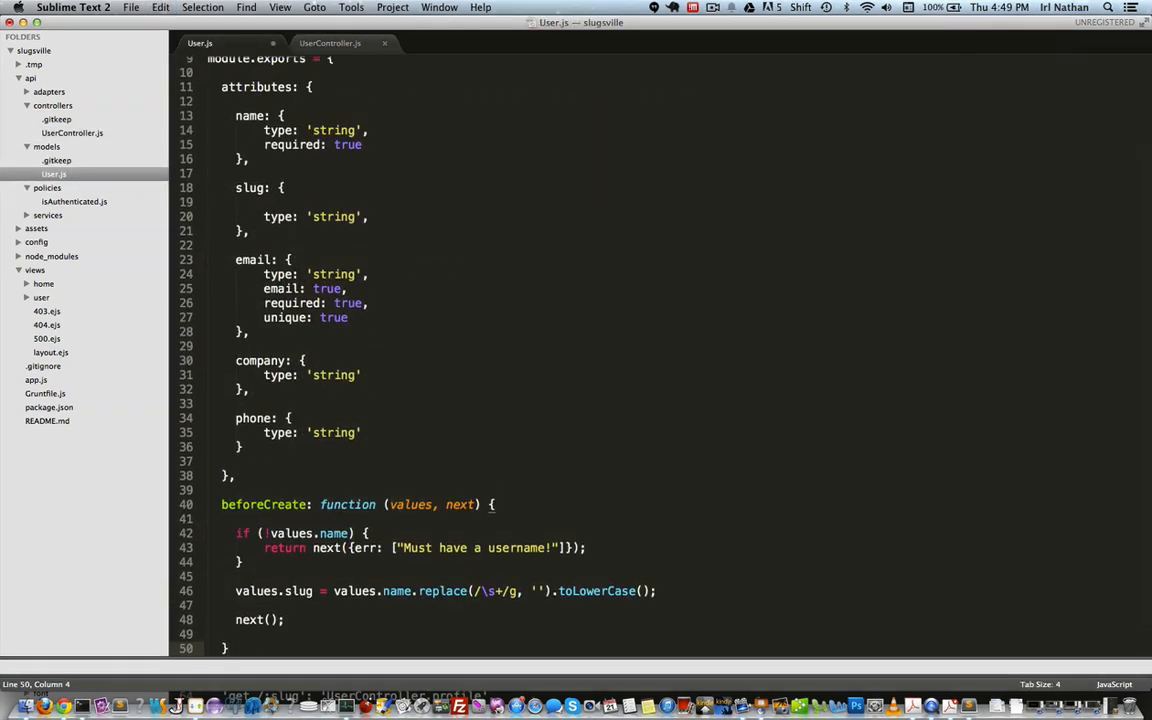
scroll("down", 3)
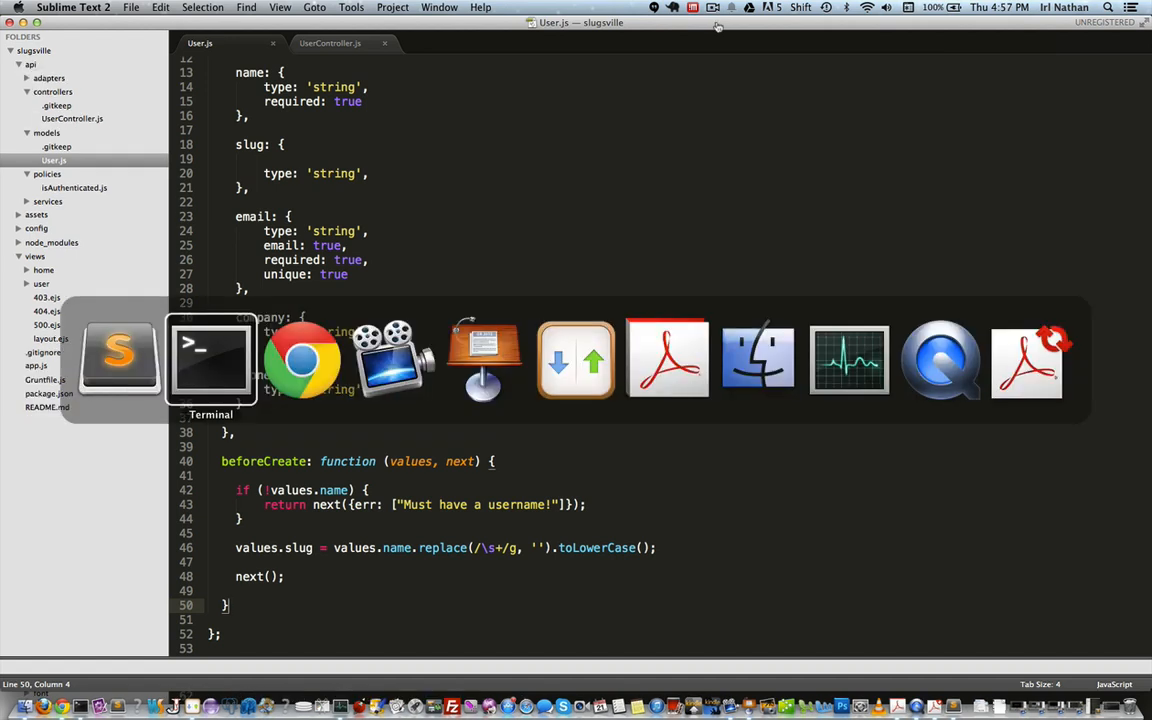
Resend the POST localhost:1337/user request, which returns a duplicate-email error
left_click(210, 360)
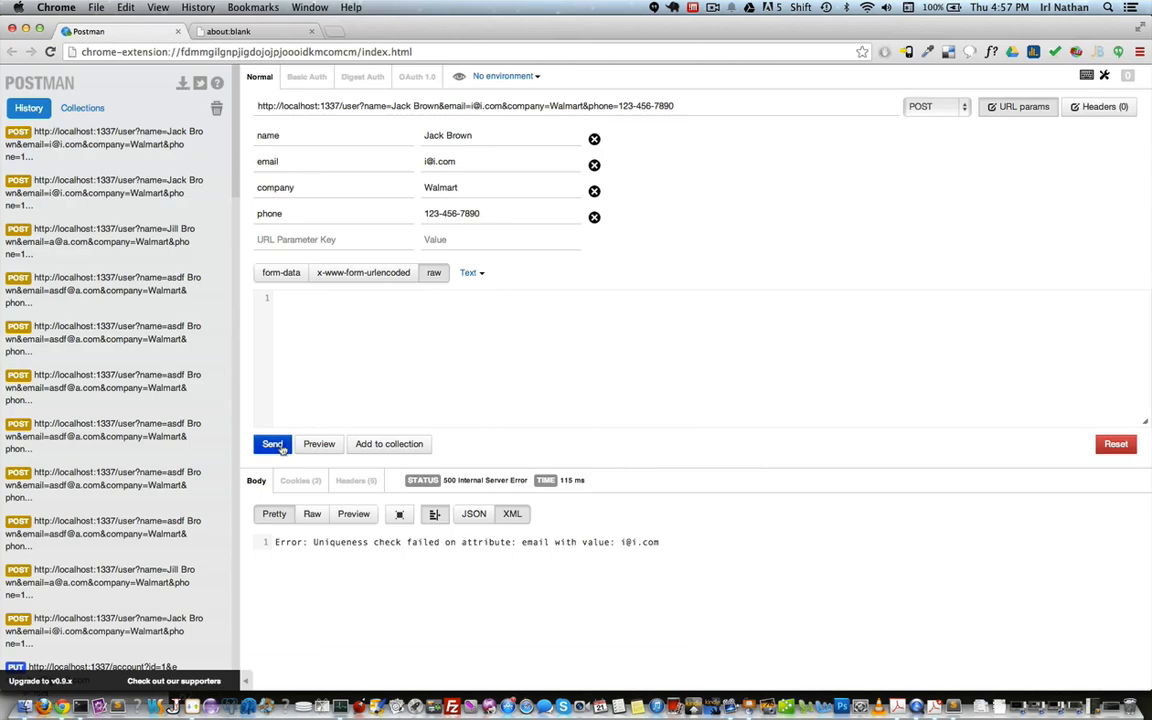
left_click(272, 444)
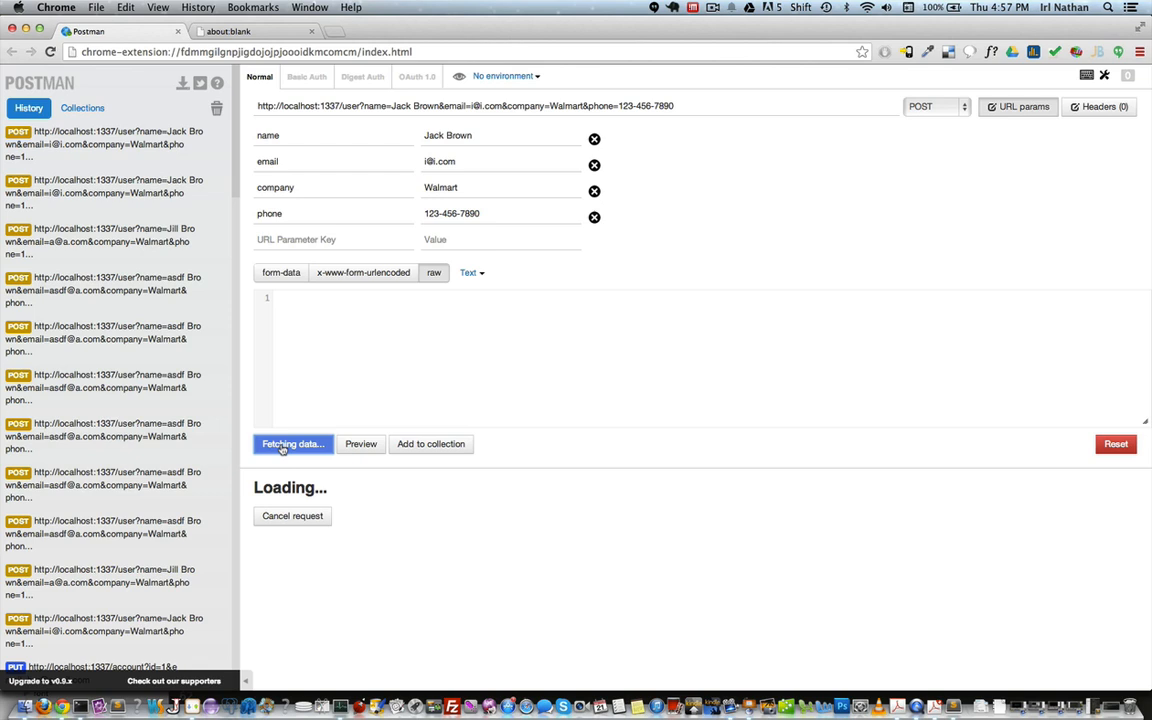
left_click(292, 444)
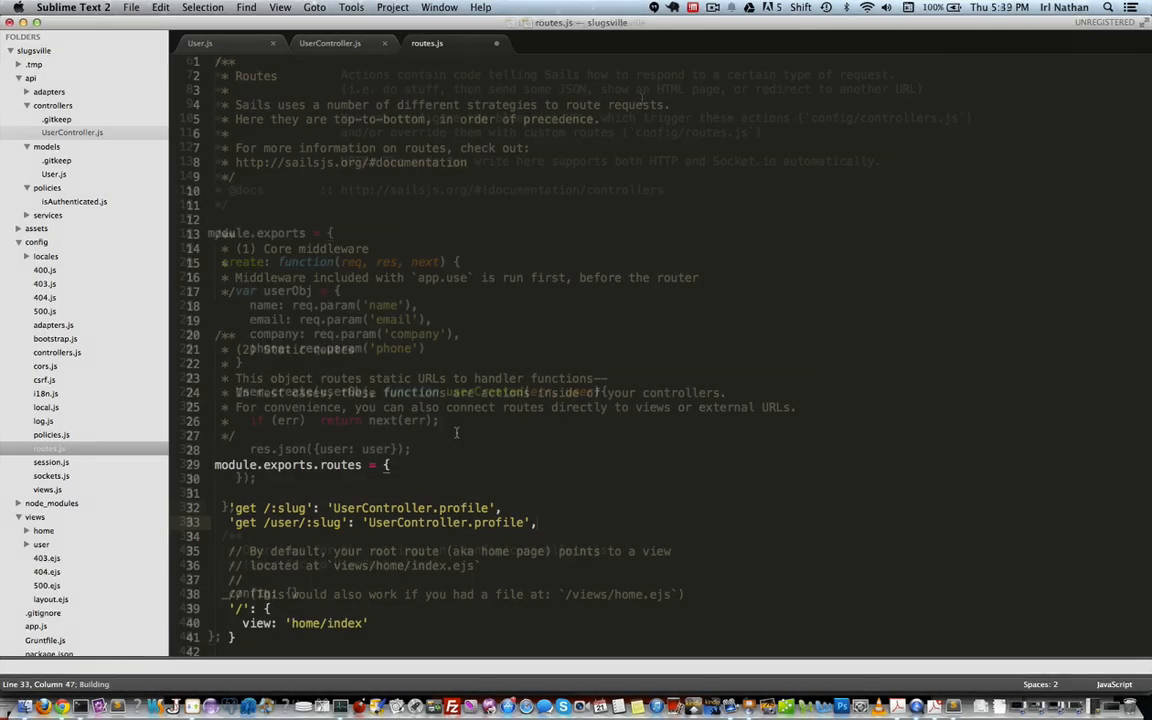
Review UserController's profile action using User.findOneBySlug and res.view({user: user})
left_click(328, 44)
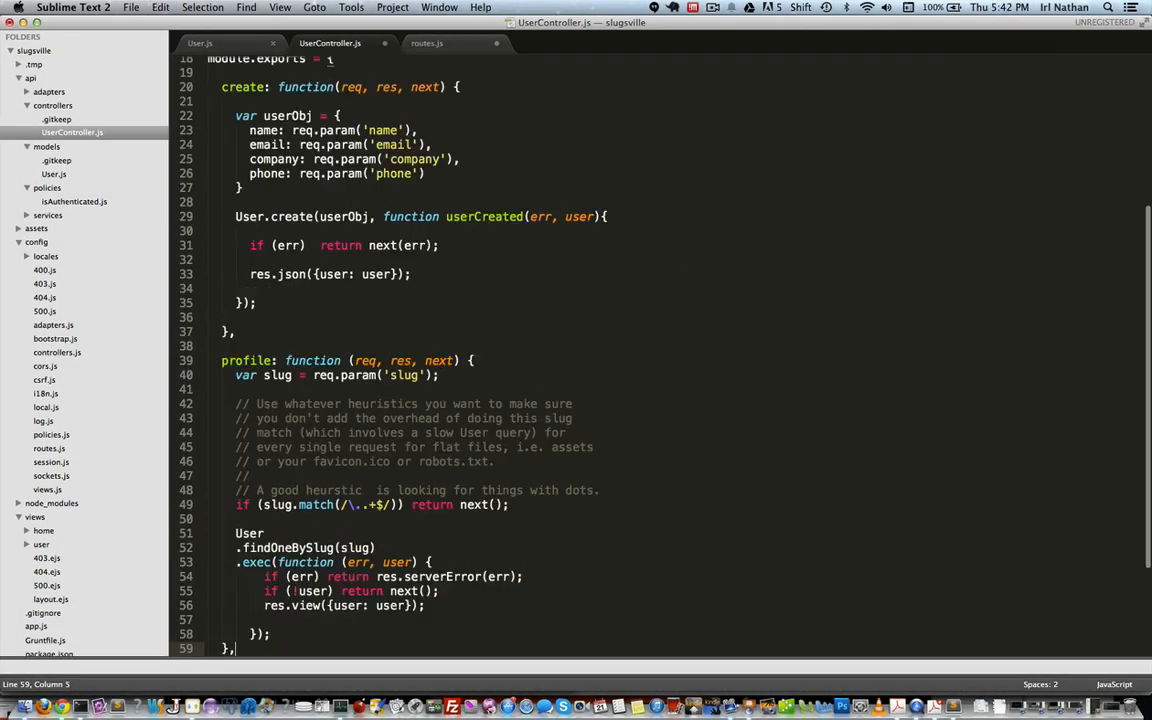
scroll("down", 3)
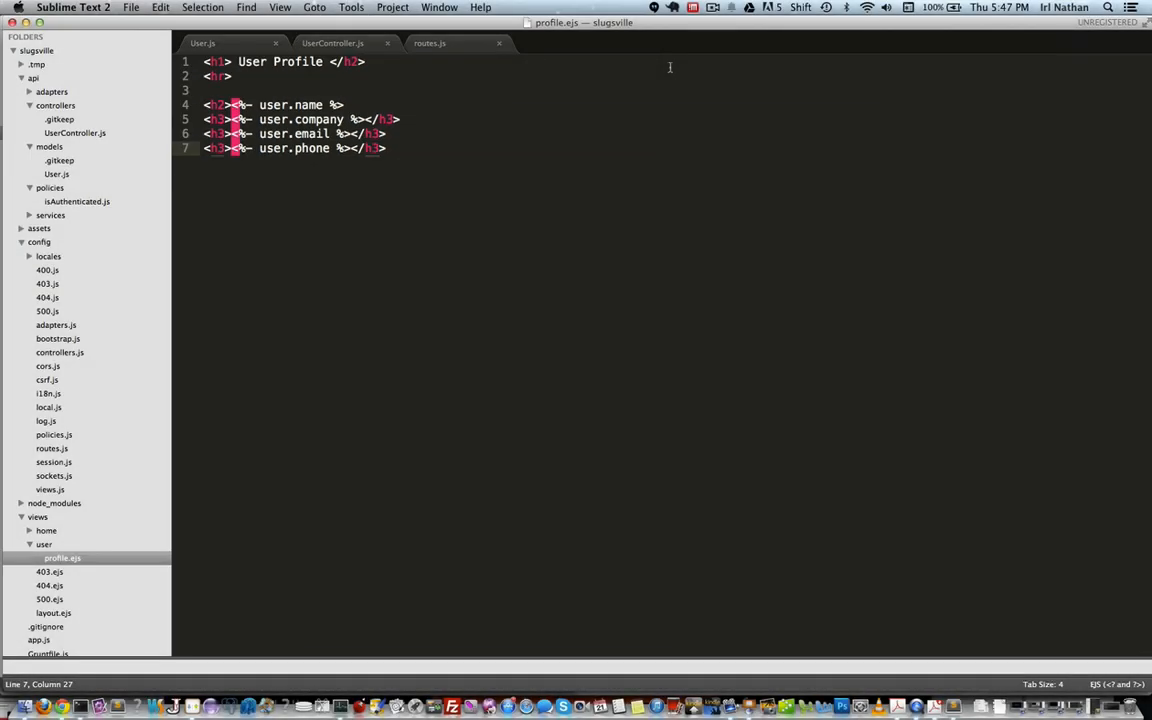
Set up views/user/profile.ejs with a 'User Profile' heading and name, company, email, phone
left_click(332, 42)
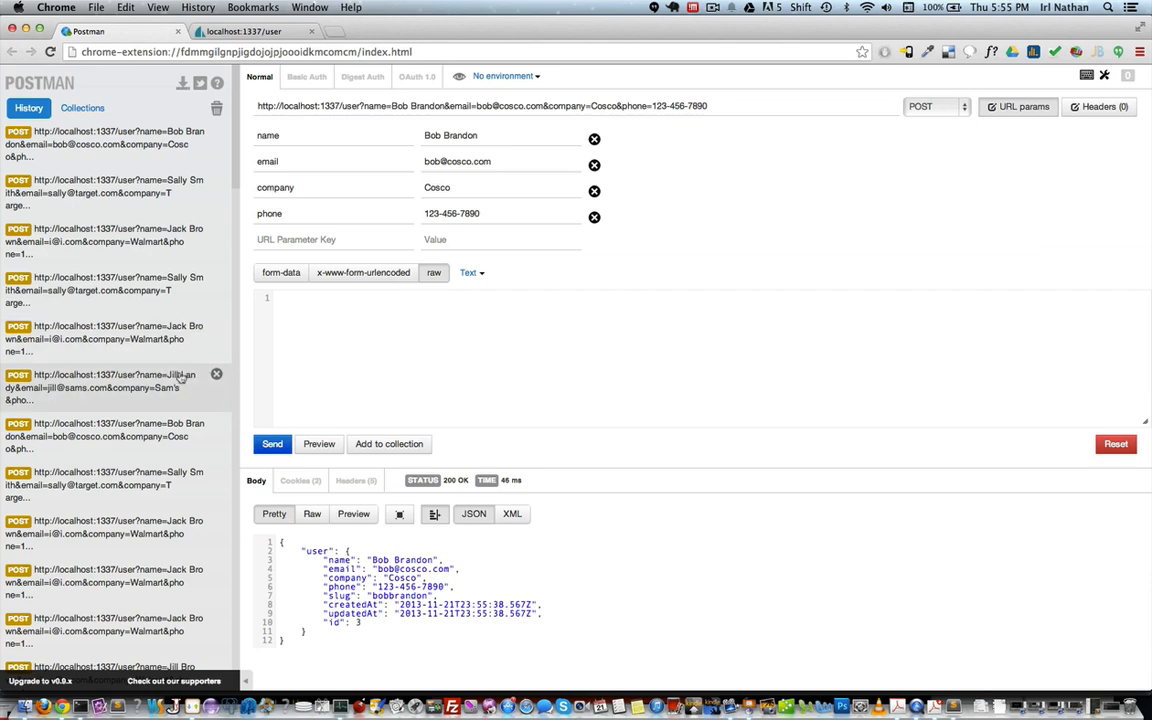
Send the POST to localhost:1337/user for a new user, returning 200 OK with a slug
left_click(244, 32)
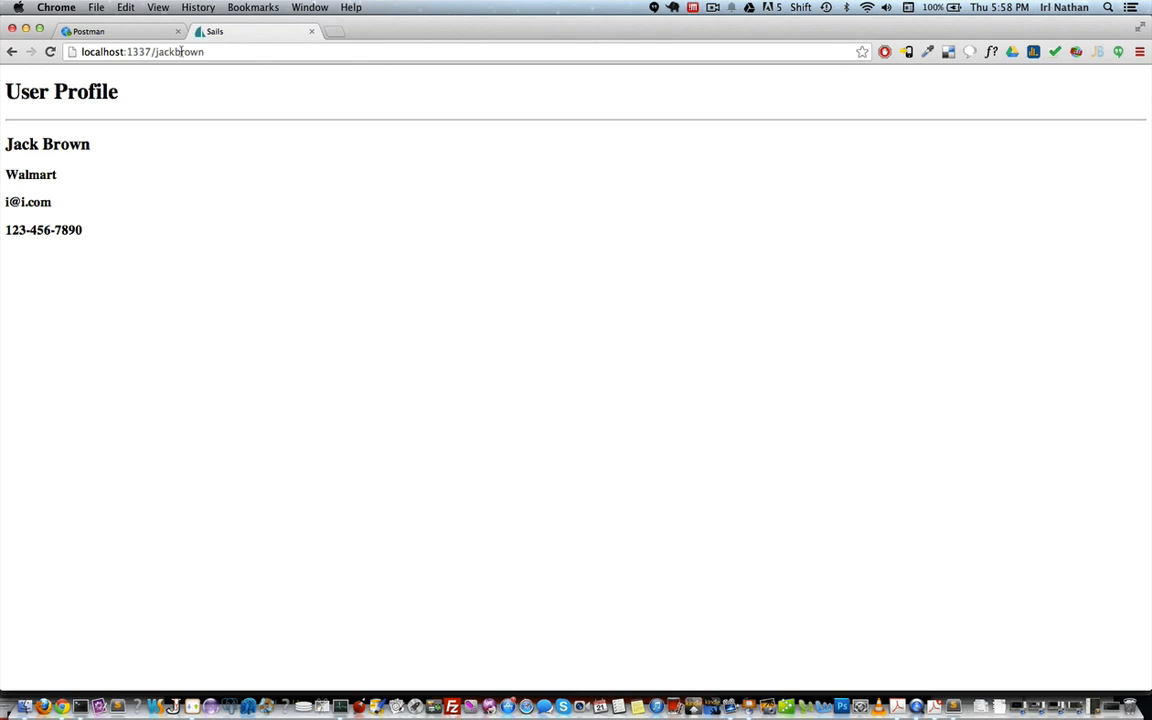
type("localhost:1337/user")
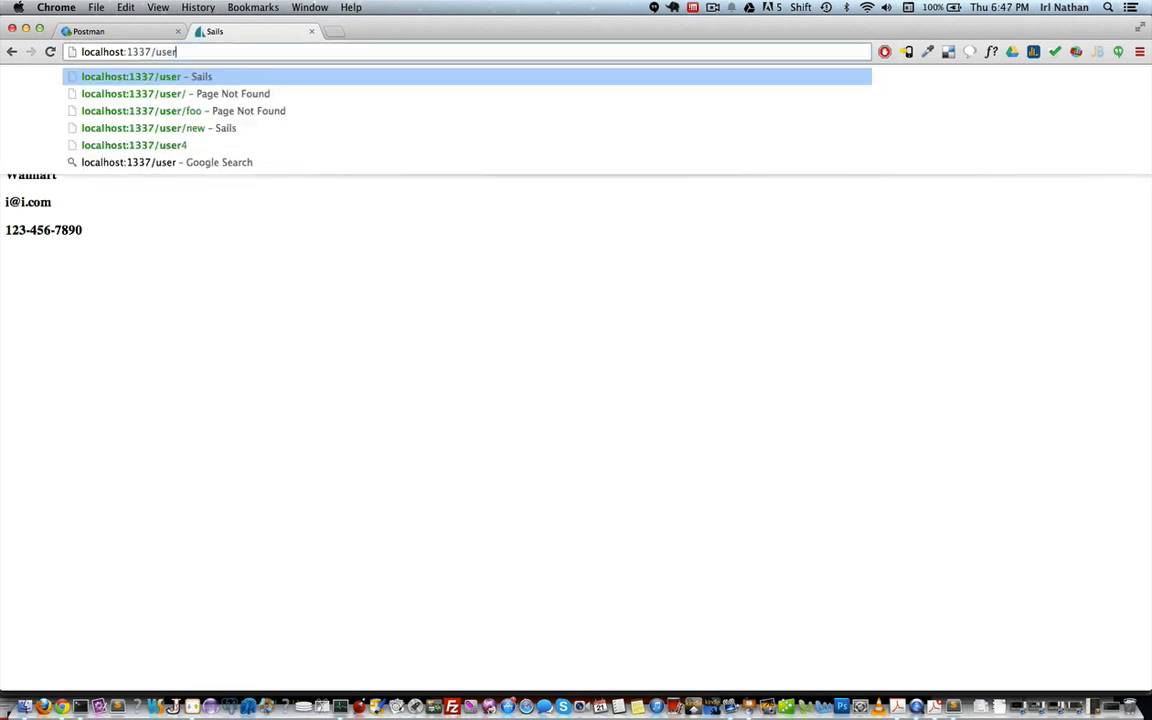